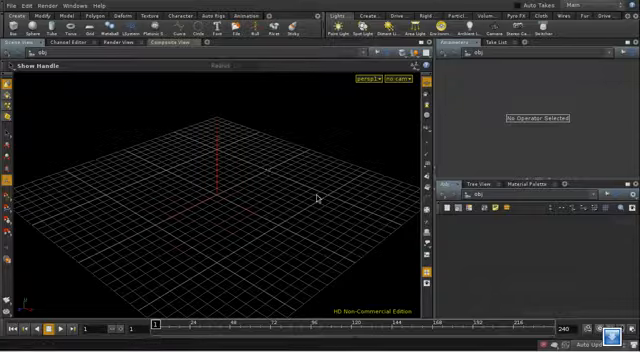
- Add a Sphere SOP with Primitive Type set to Polygon Mesh
click(38, 32)
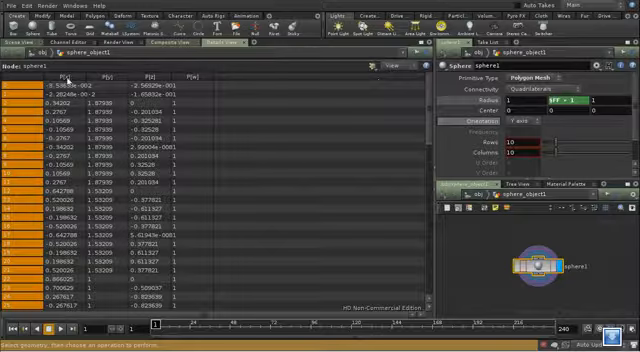
mouse_move(204, 88)
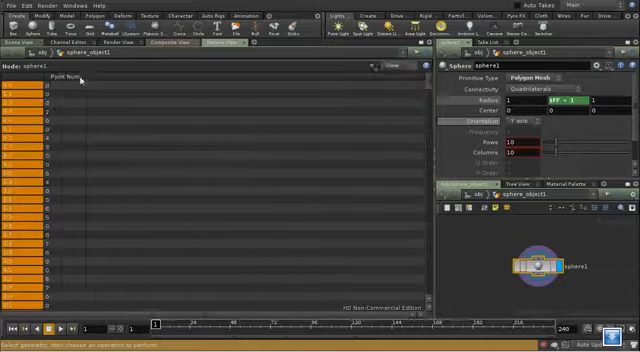
mouse_move(18, 30)
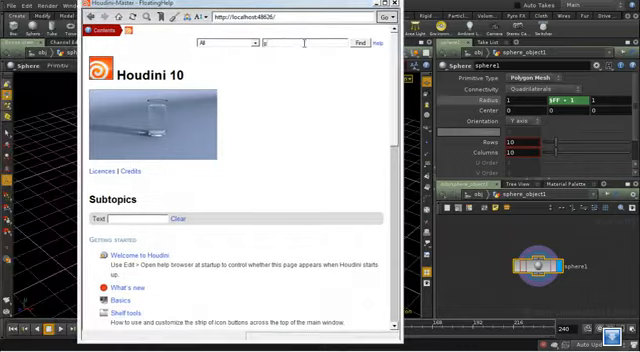
- Search the help browser for 'job' and read through the Global expression variables page
text(job)
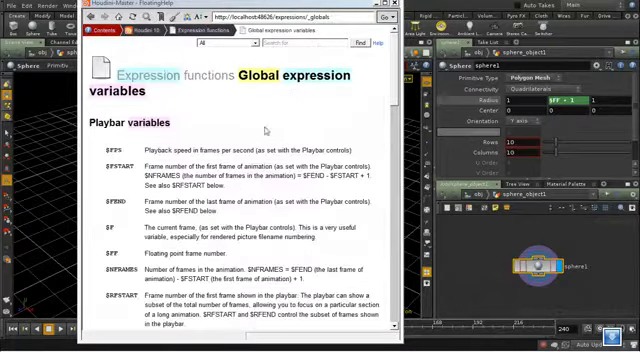
scroll(down, 3)
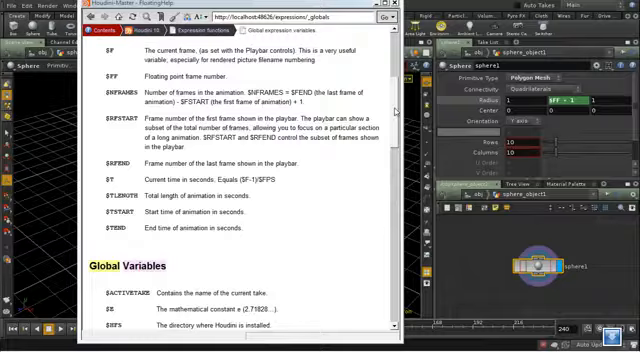
scroll(down, 3)
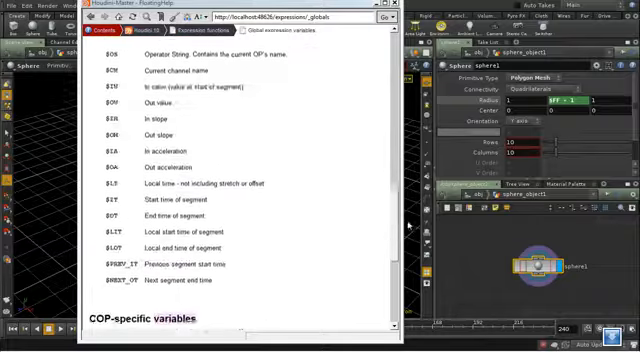
scroll(down, 3)
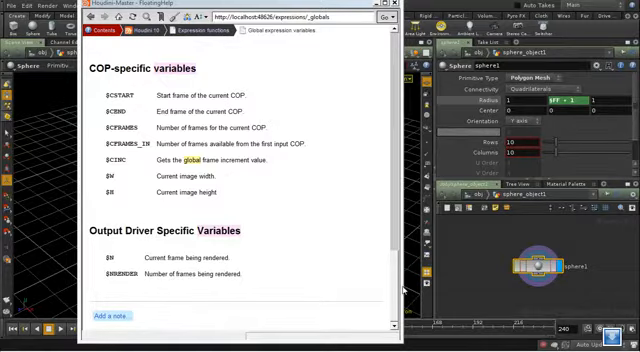
scroll(down, 3)
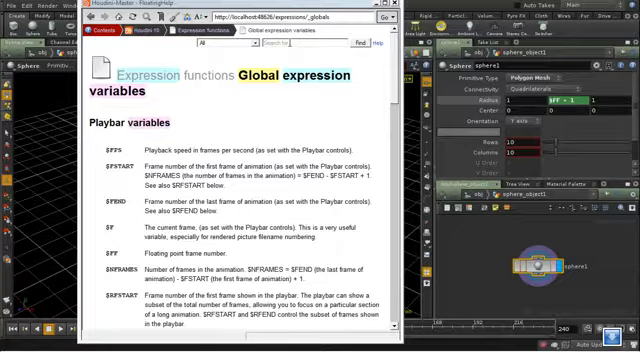
scroll(down, 3)
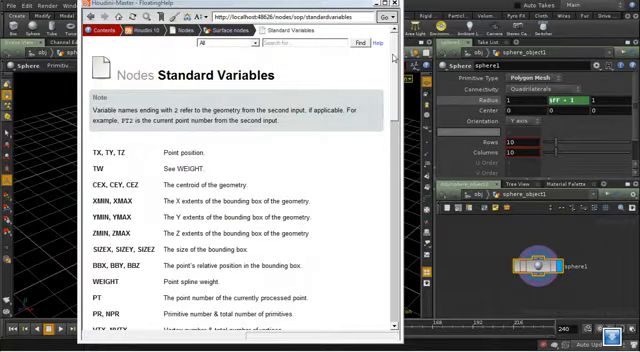
- Read through the Standard Variables list covering point, primitive, normal and texture variables
scroll(down, 3)
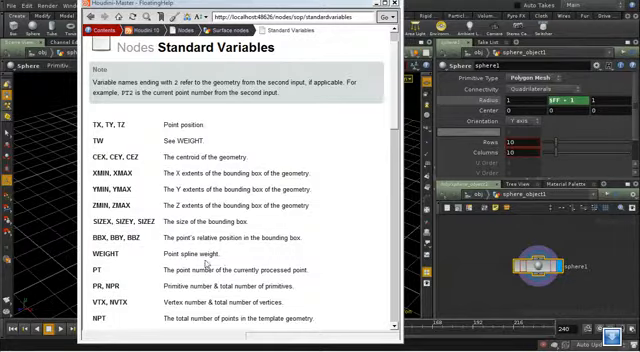
scroll(down, 3)
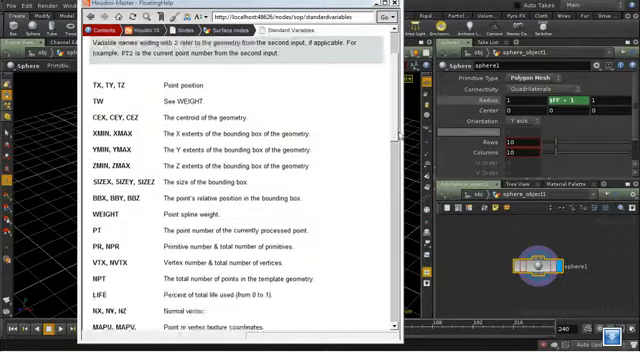
scroll(down, 3)
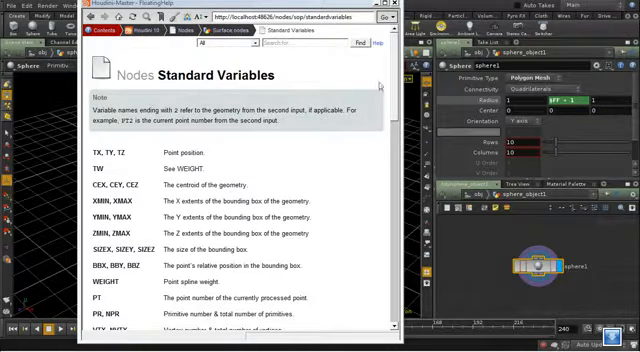
mouse_move(136, 158)
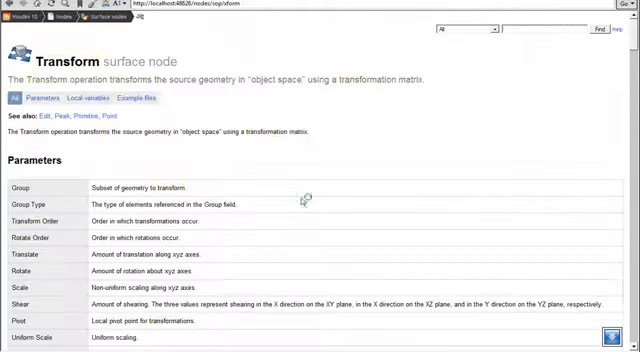
- Search the help for 'transform' and jump to the Transform SOP's local variables
text(transform)
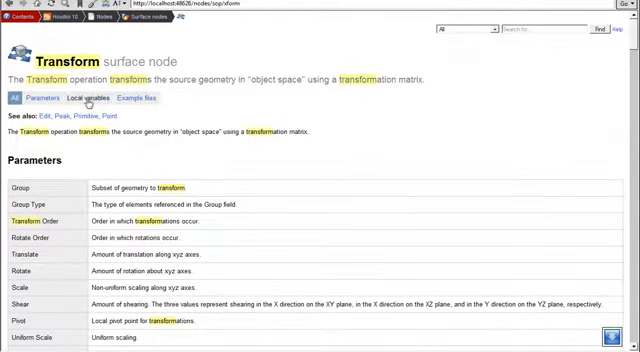
click(86, 98)
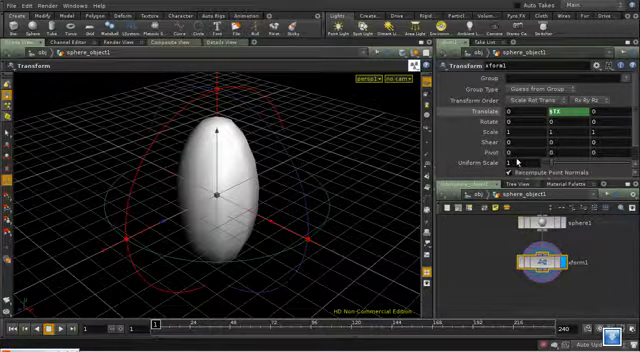
mouse_move(214, 182)
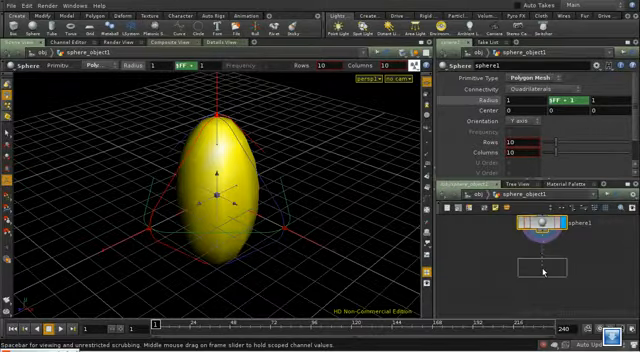
- Add a PolyExtrude SOP extruding each polygon separately into a jagged, faceted surface
click(546, 264)
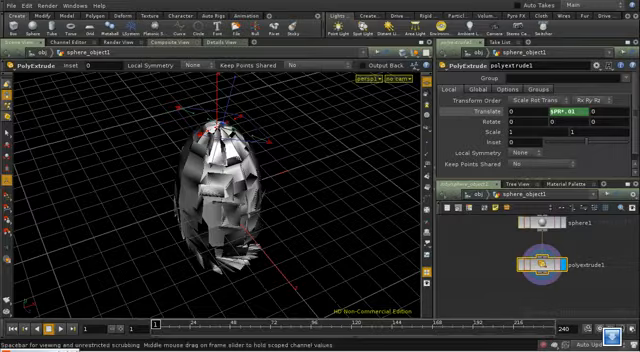
mouse_move(474, 292)
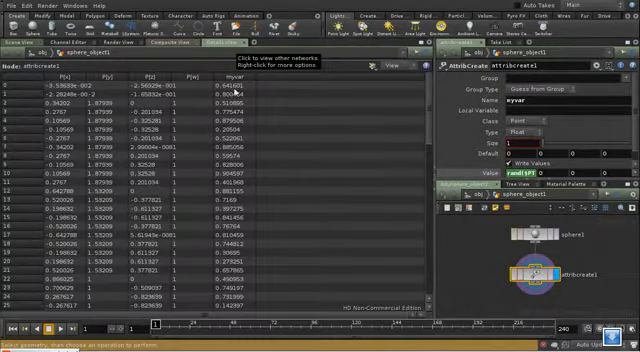
scroll(down, 3)
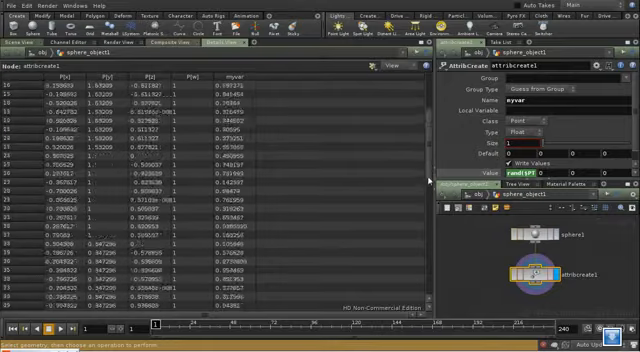
scroll(down, 3)
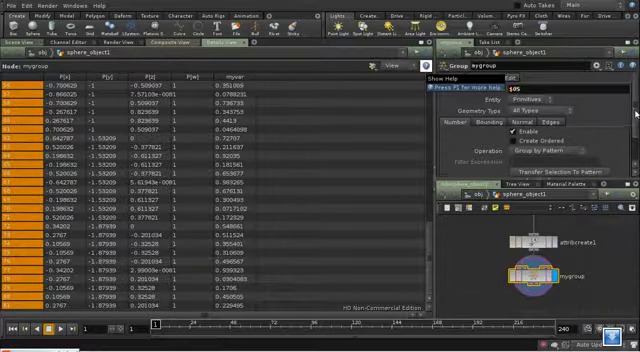
- Choose the Group SOP's Operation method for picking the point group's members
click(520, 148)
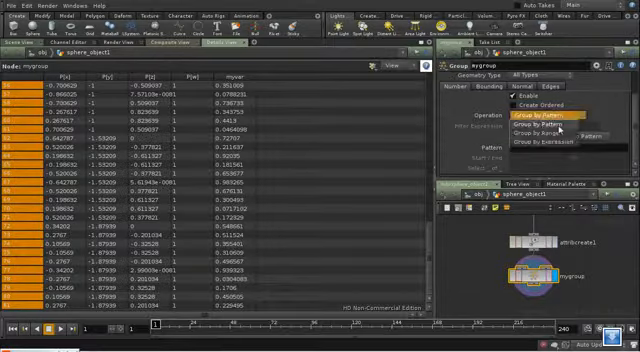